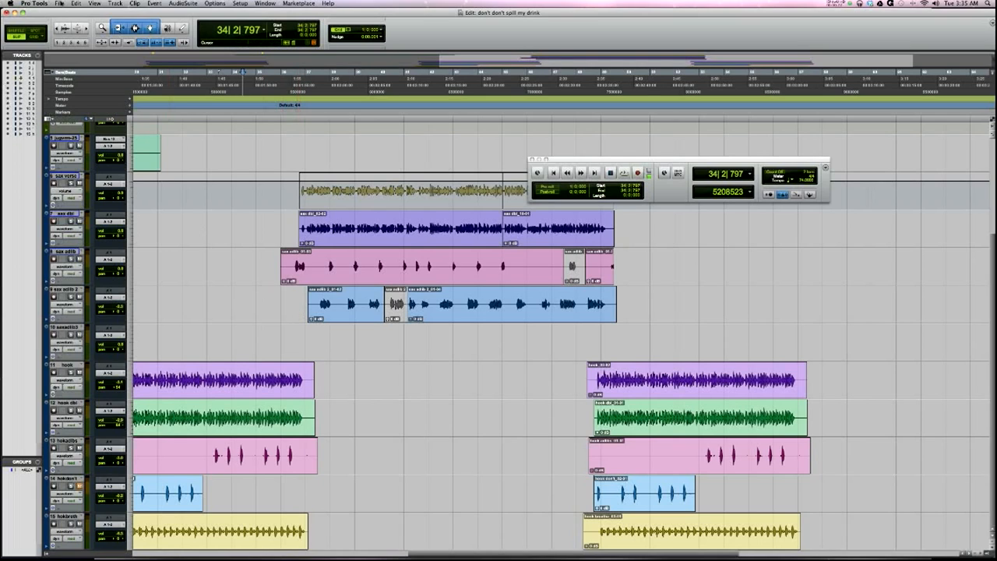
Step: Start a bounce of the session mix via File > Bounce to > Disk
left_click(59, 3)
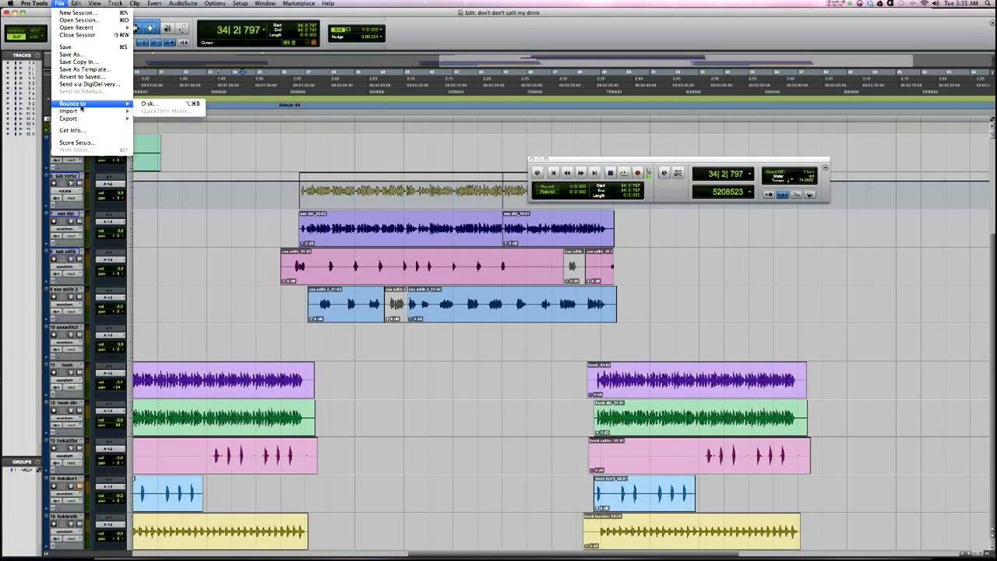
mouse_move(156, 103)
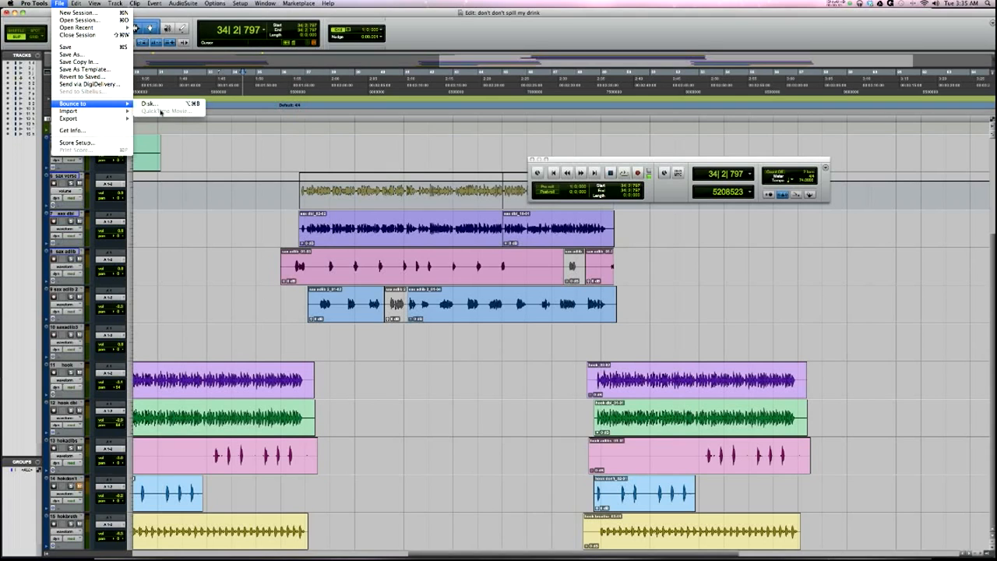
mouse_move(279, 291)
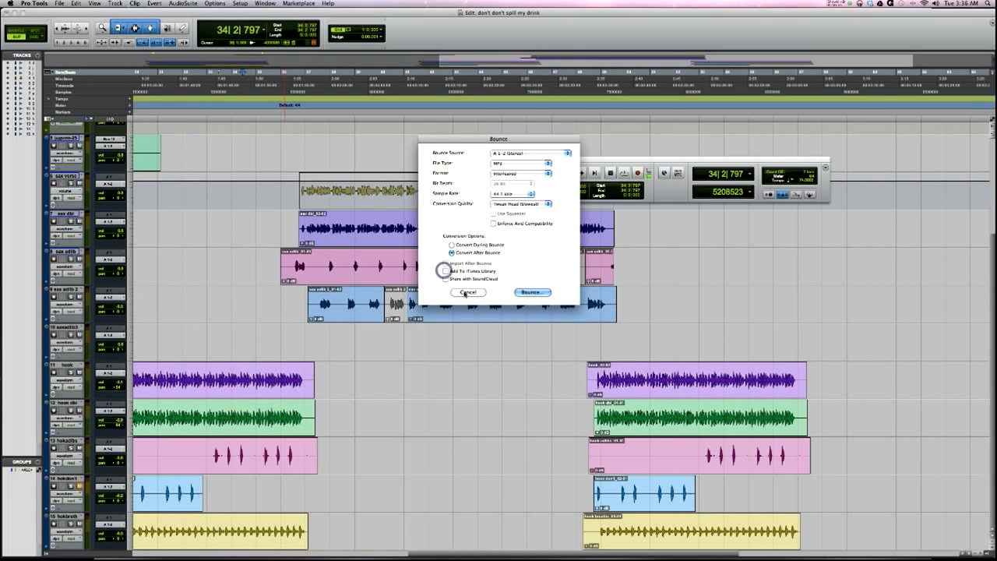
left_click(467, 292)
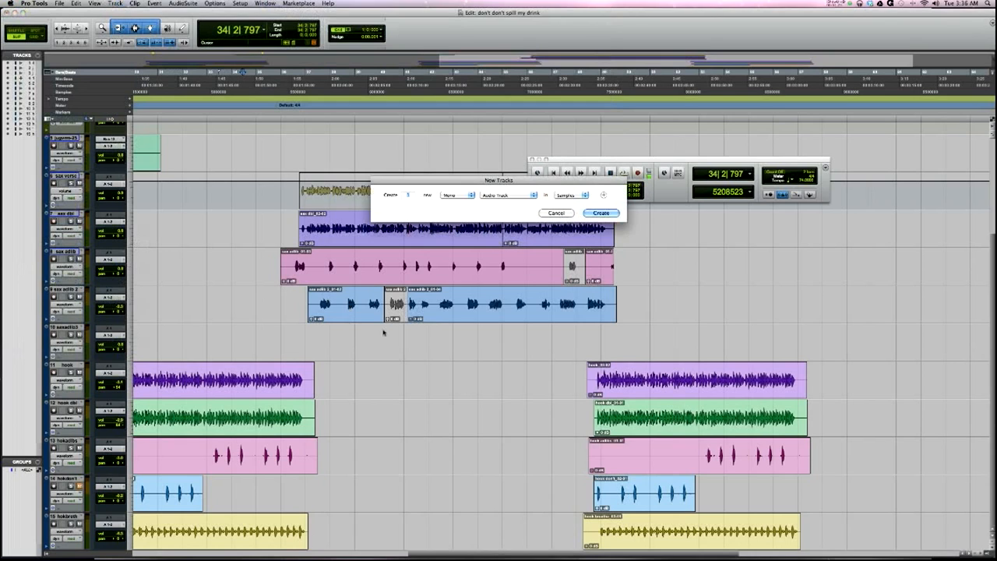
Step: Review the Audio, Aux, Master, MIDI and Instrument track types, then close New Tracks
left_click(506, 194)
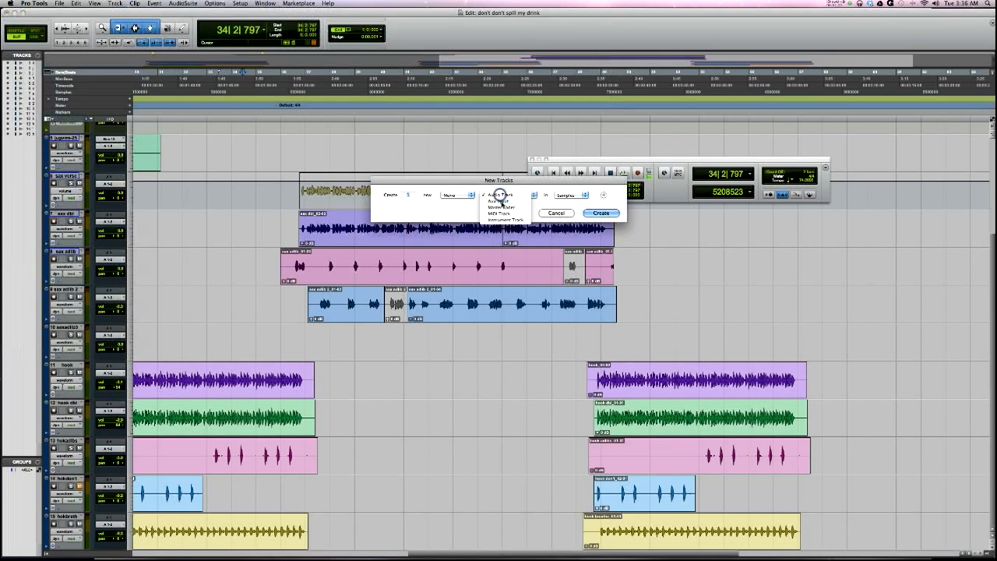
left_click(499, 201)
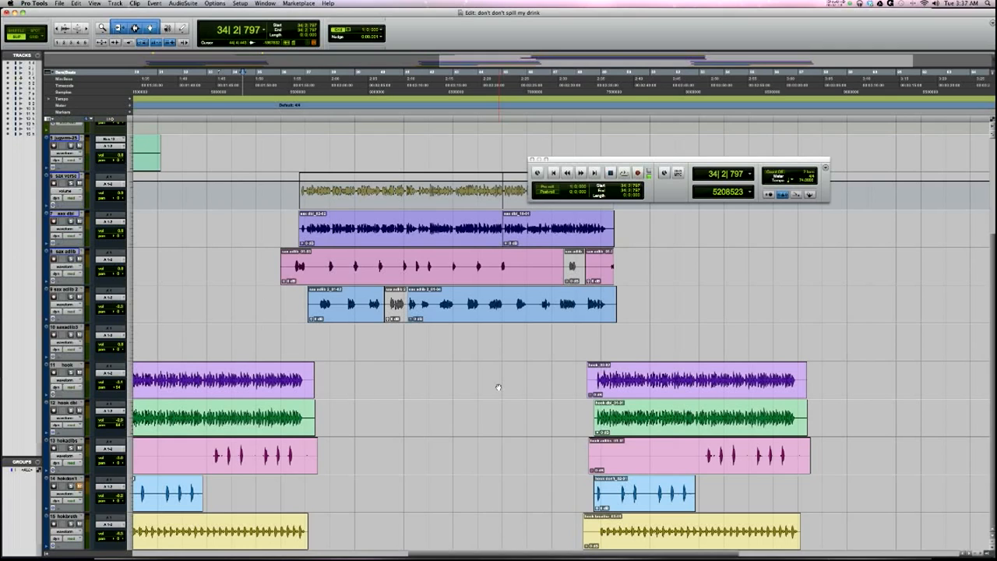
Step: Import Session Data from the crazy folder session and review the Track Data to Import choices
left_click(59, 4)
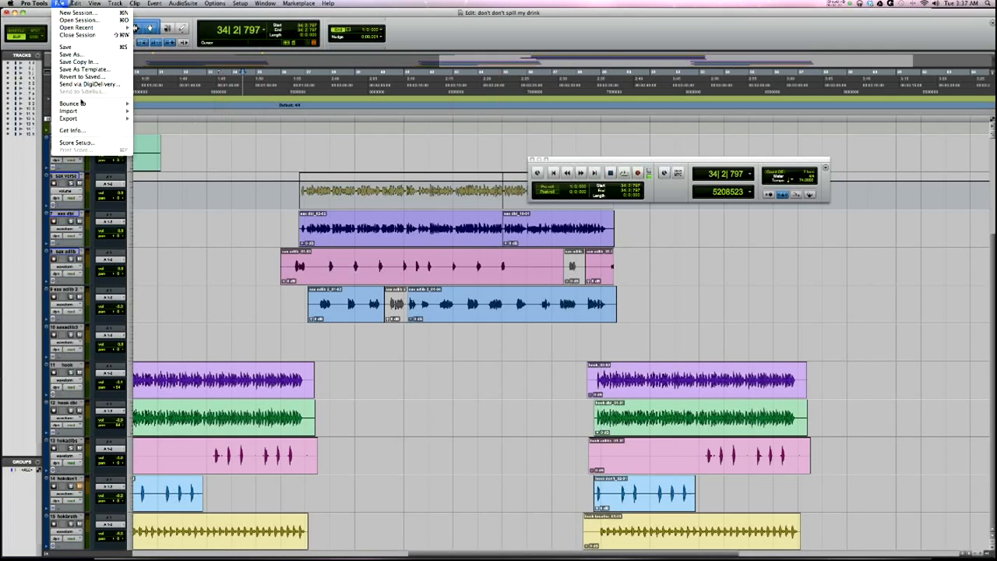
mouse_move(69, 110)
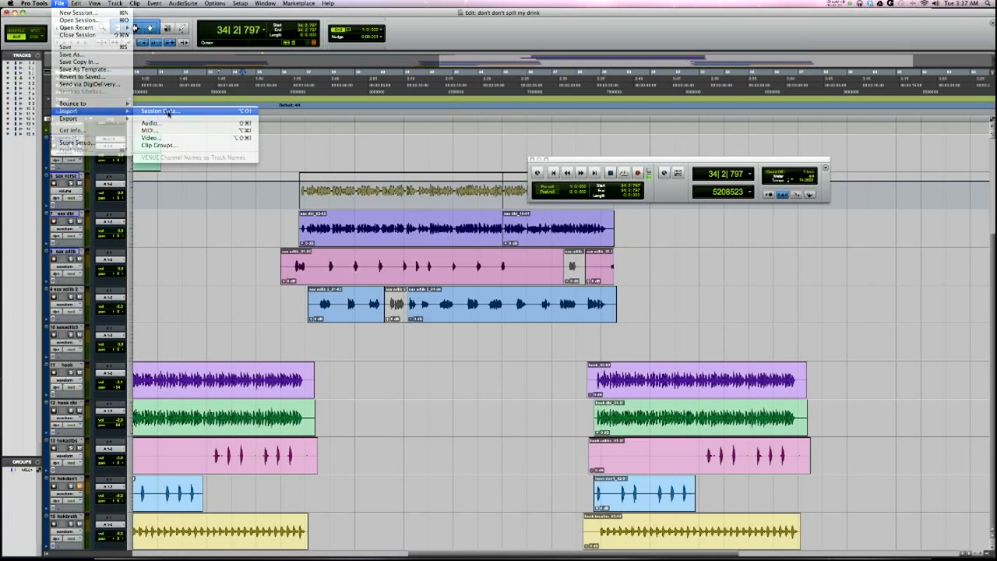
left_click(159, 110)
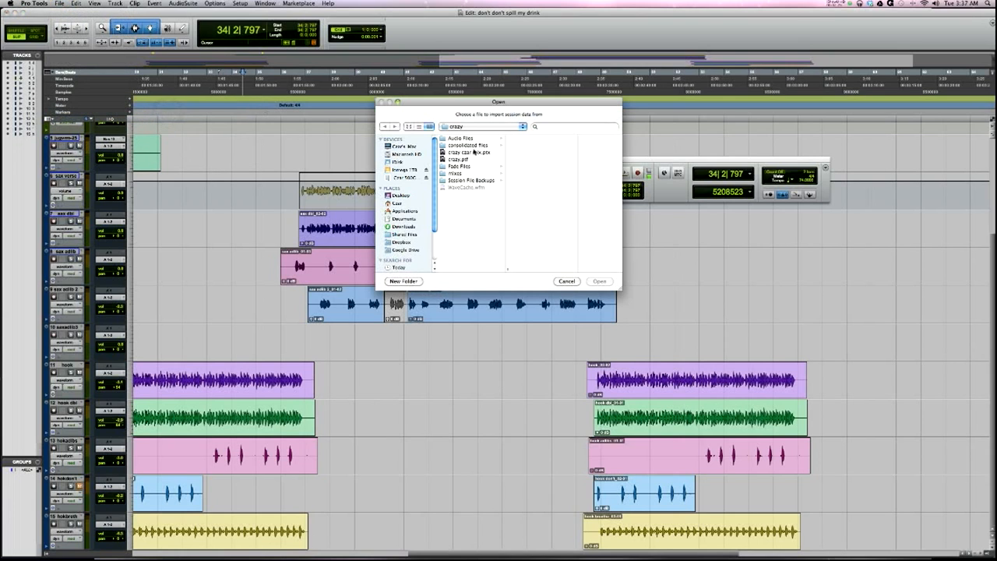
left_click(600, 281)
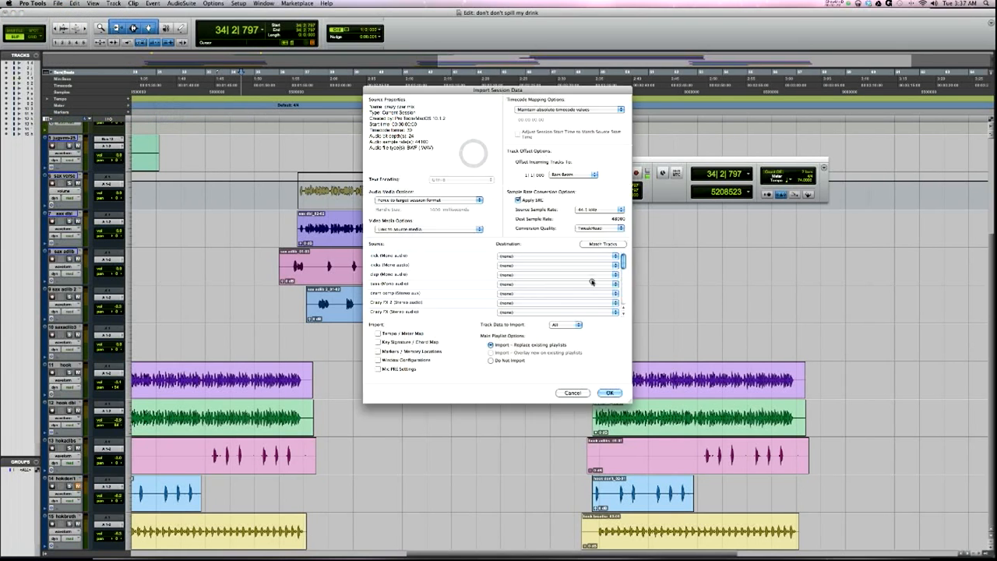
mouse_move(564, 248)
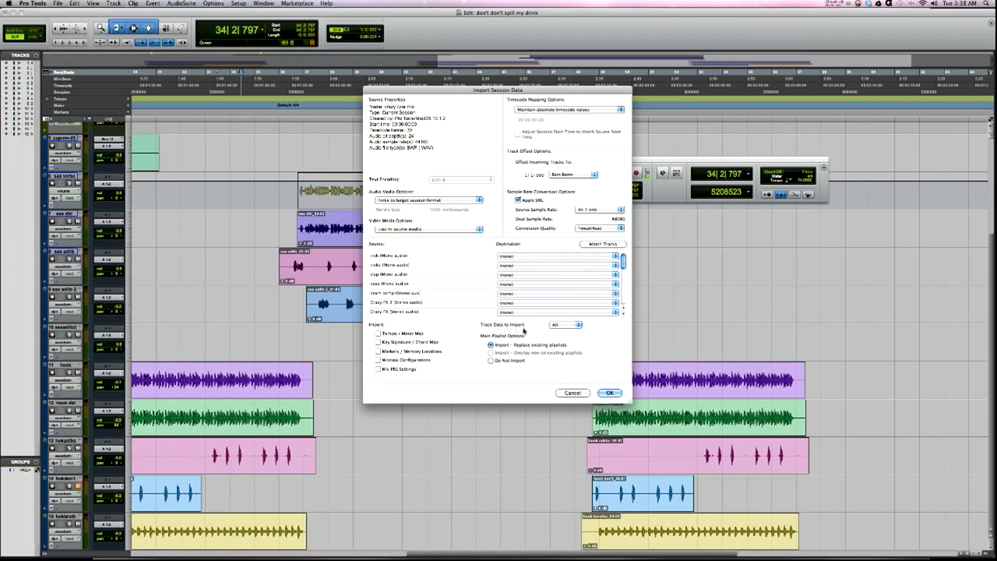
left_click(566, 324)
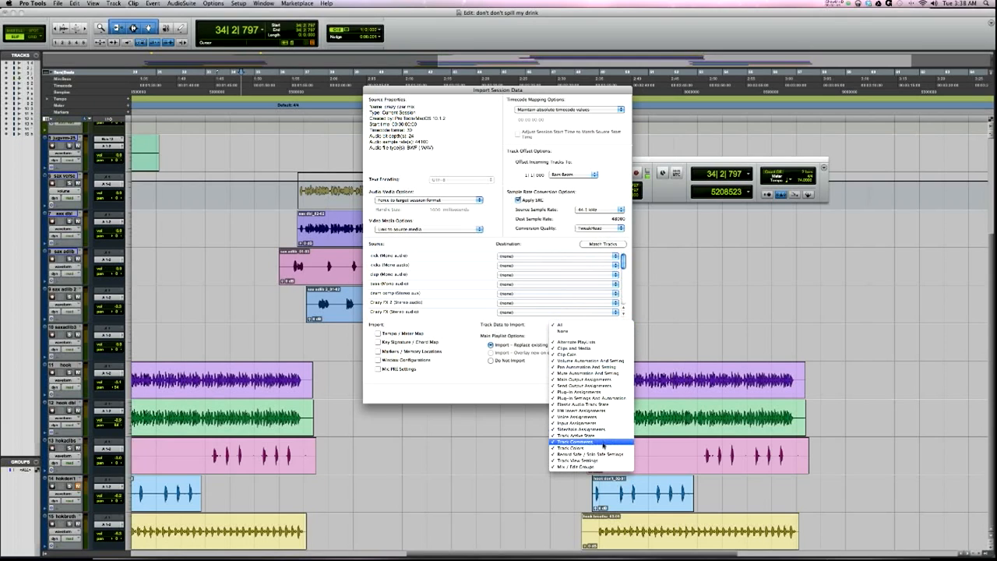
mouse_move(592, 435)
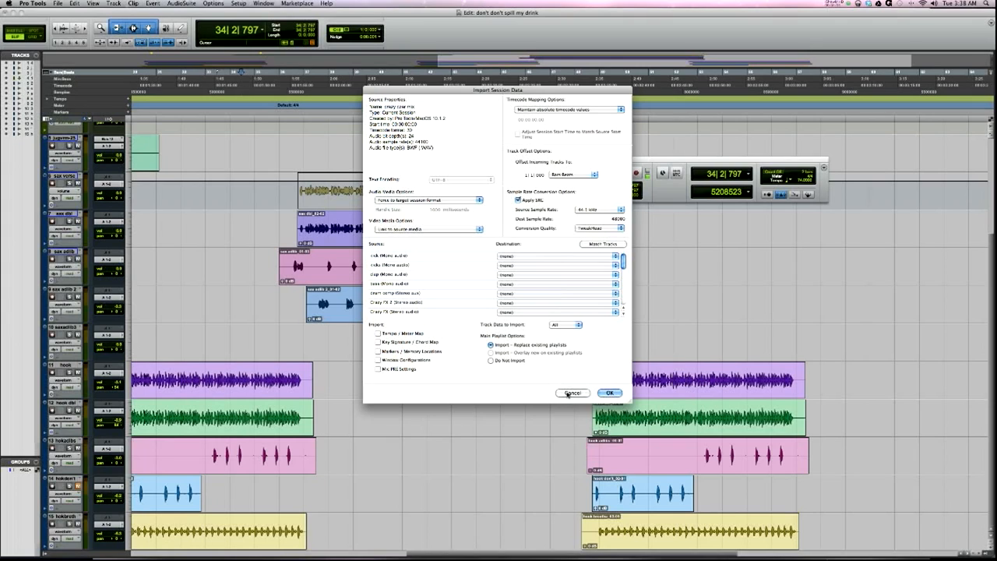
Step: Cancel the Import Session Data dialog without importing anything
left_click(609, 393)
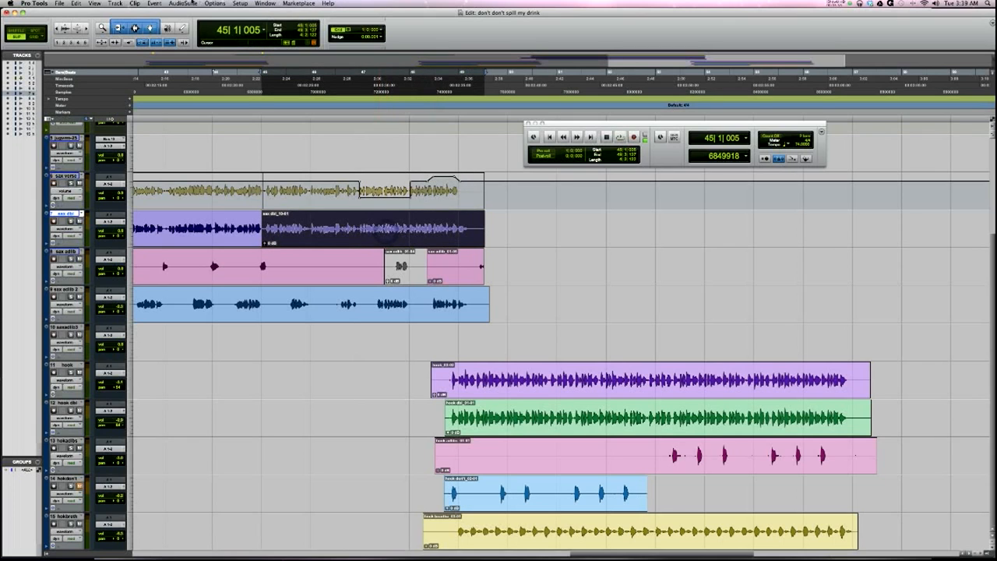
left_click(183, 3)
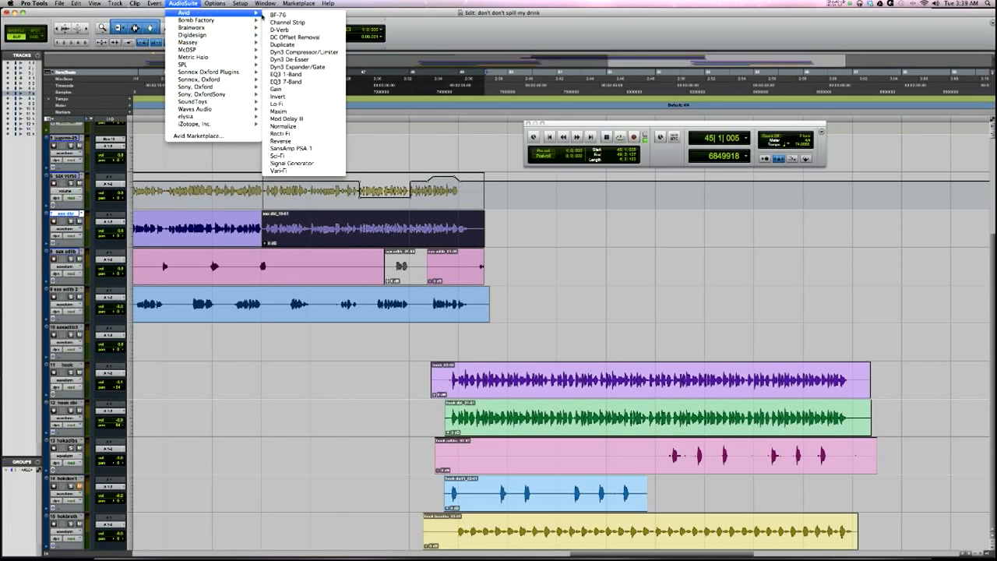
left_click(281, 141)
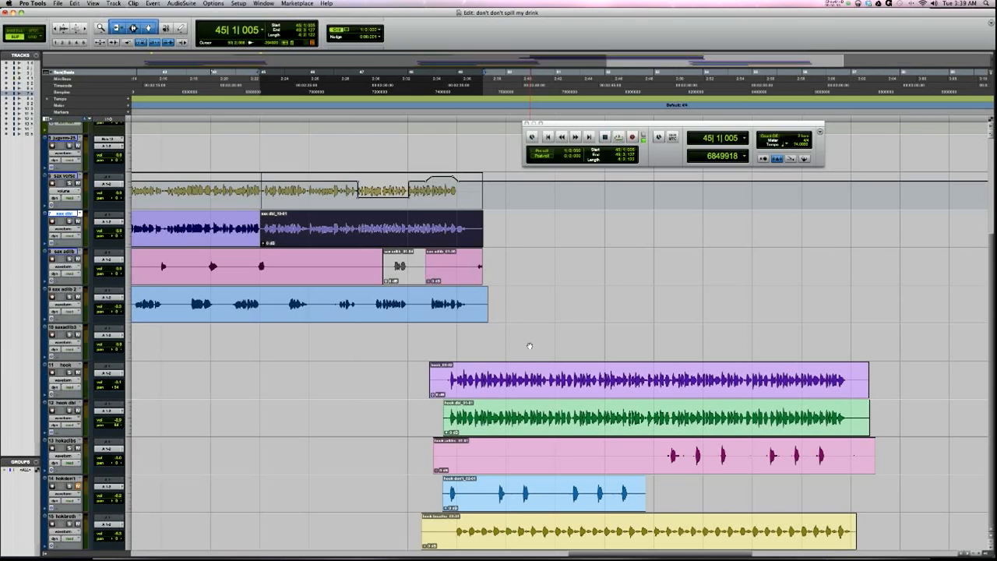
Step: Bring up Track > New set to 1 Mono Audio Track
left_click(111, 3)
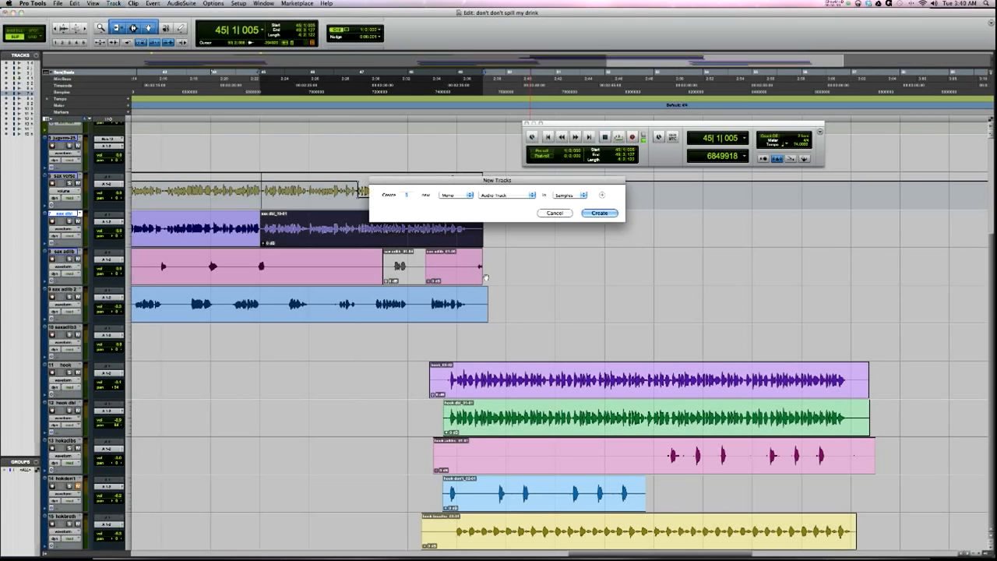
left_click(507, 195)
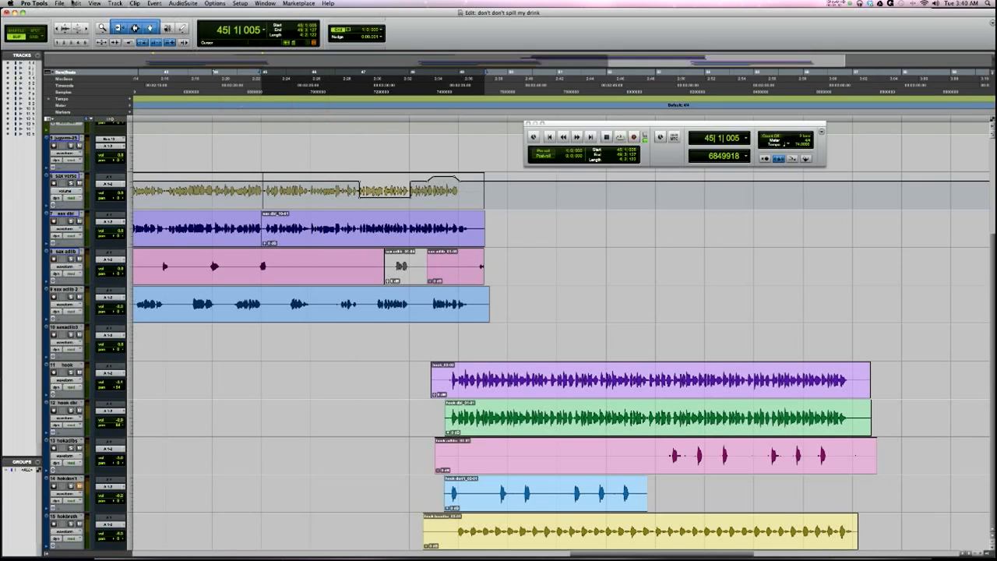
Step: Show the File > Export submenu options
left_click(60, 4)
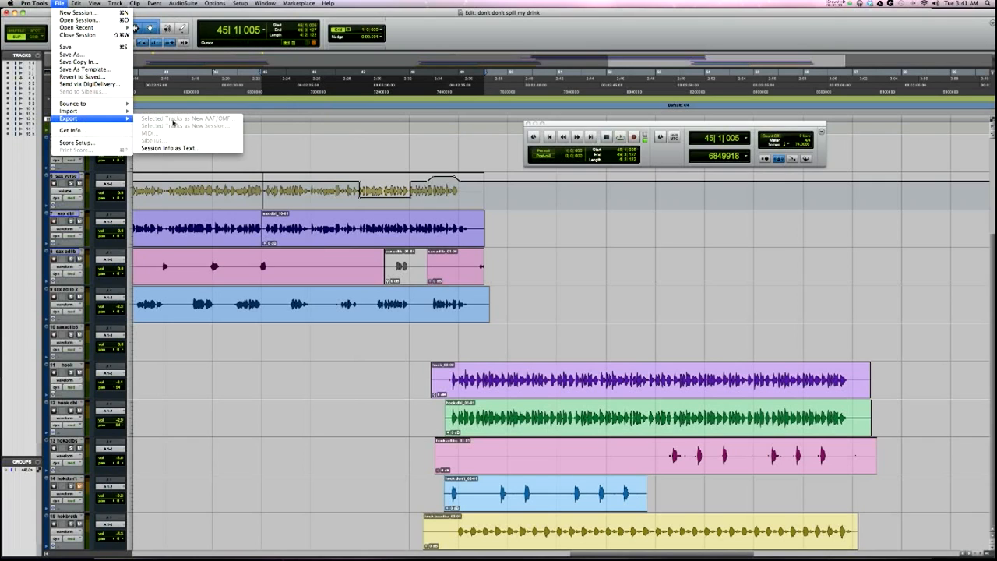
mouse_move(193, 130)
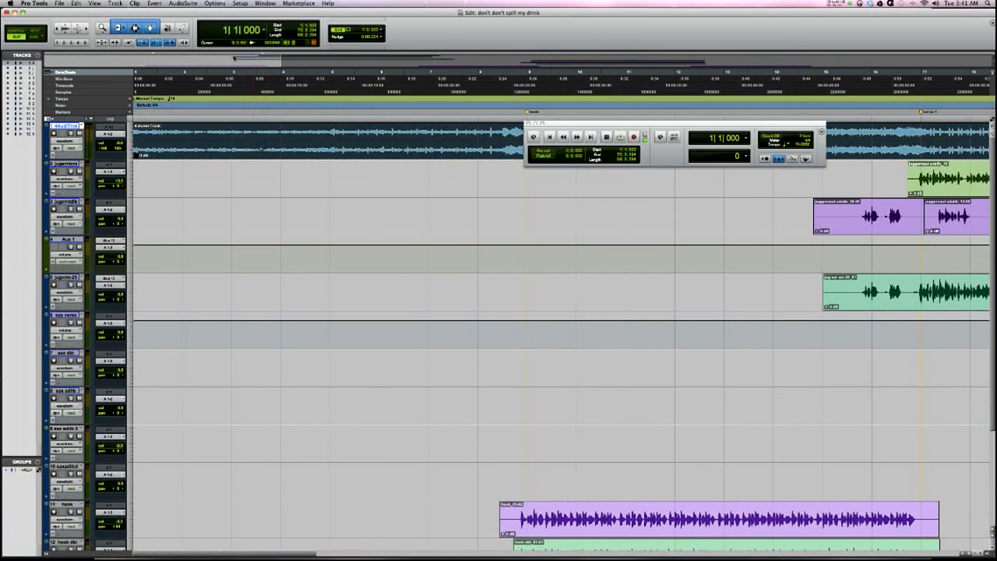
Step: Show the top stereo audio track's options menu, including Split into Mono
right_click(67, 127)
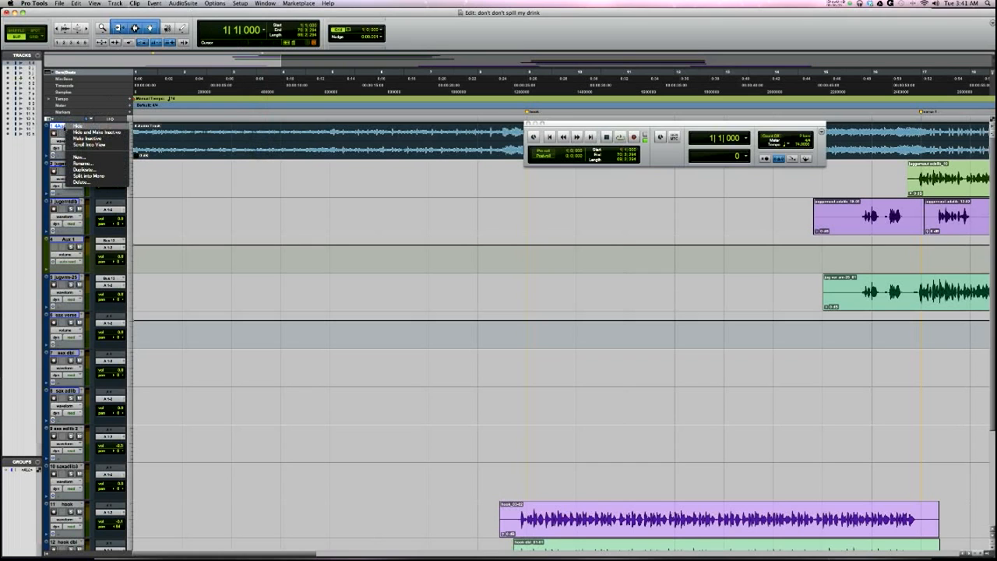